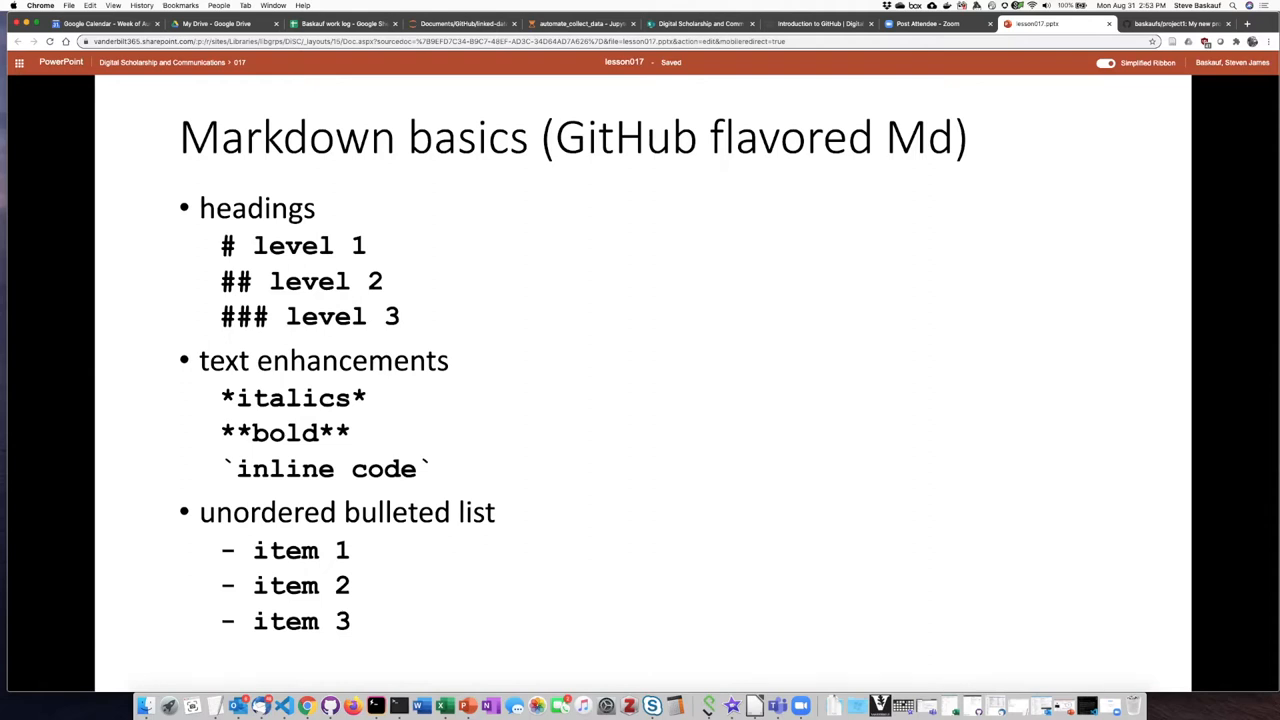
mouse_move(743, 391)
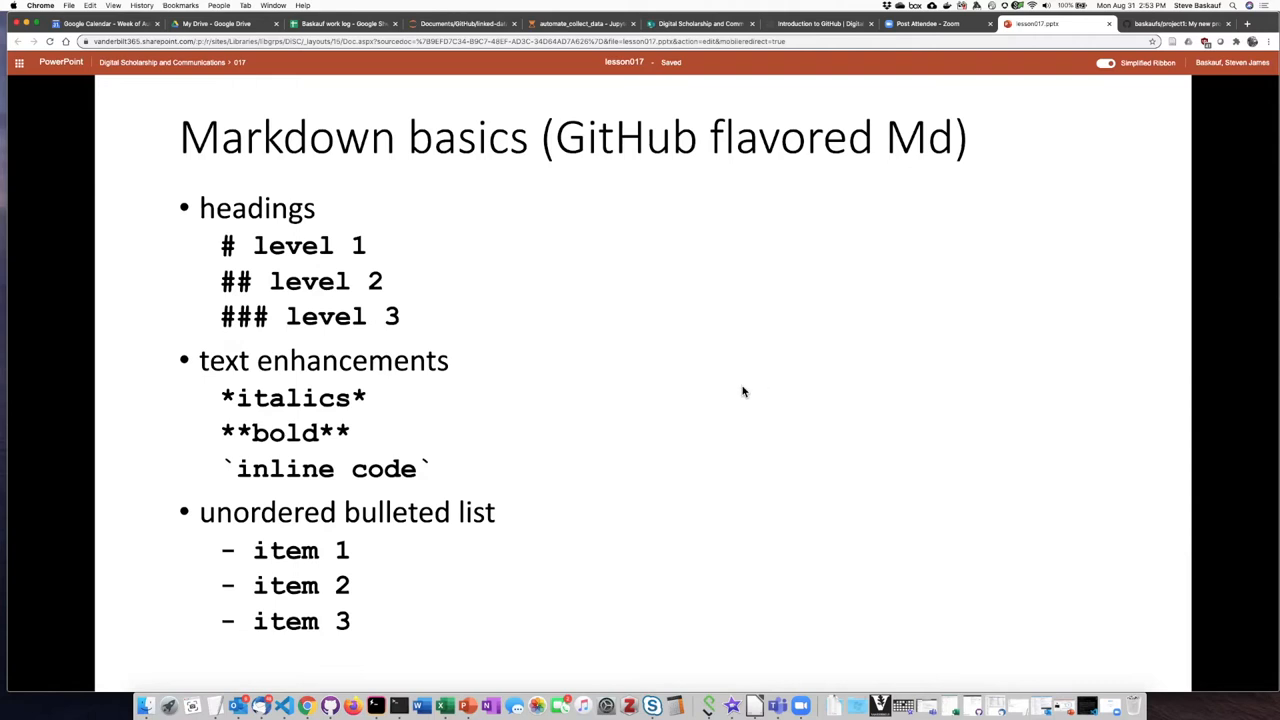
mouse_move(622, 365)
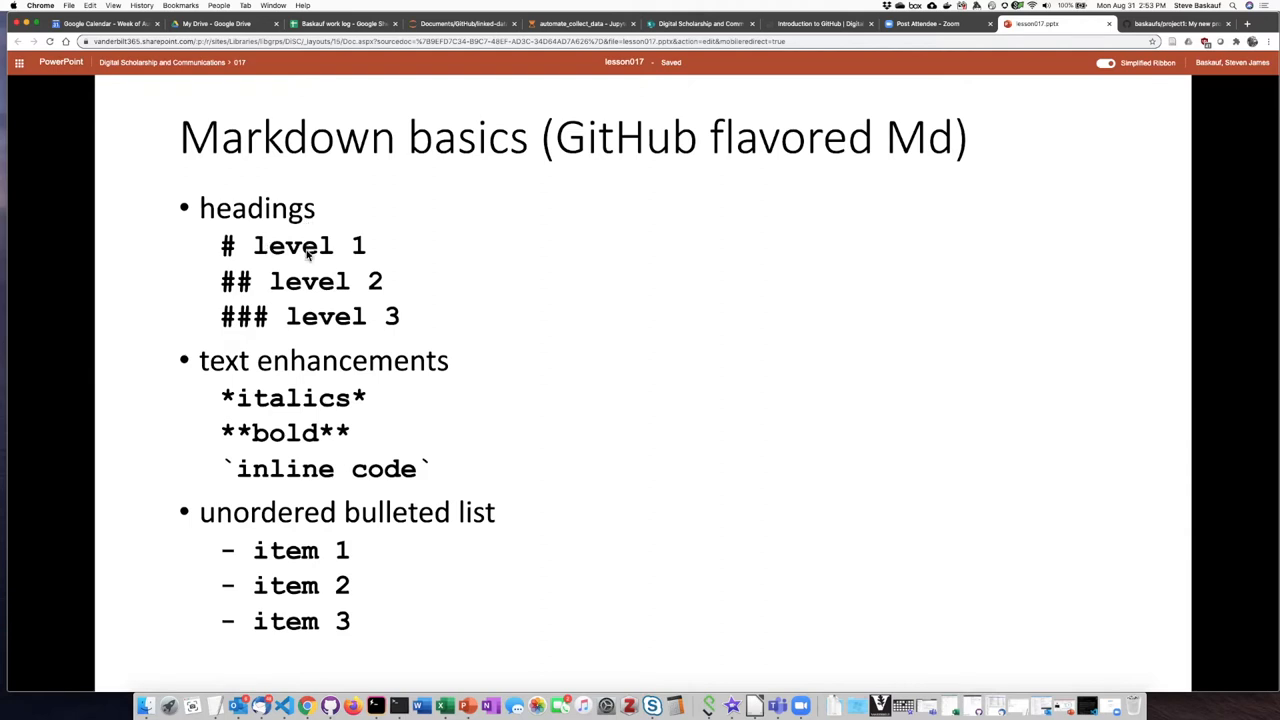
mouse_move(320, 322)
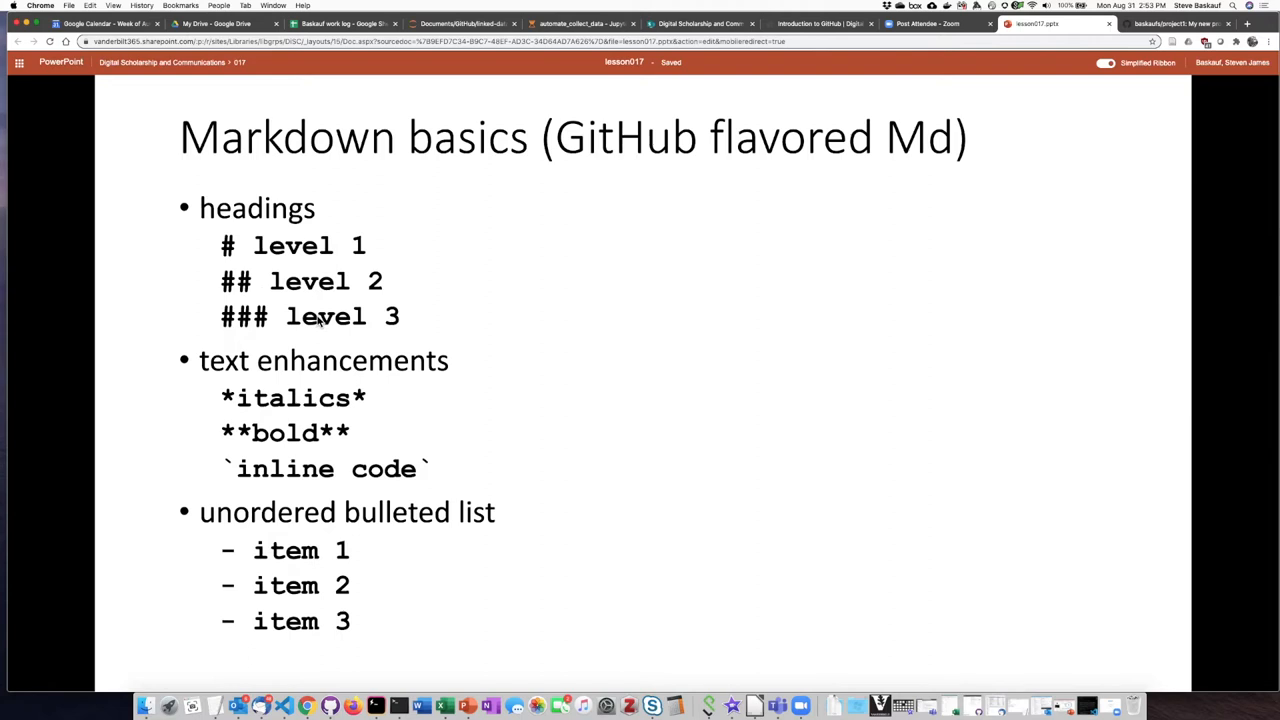
mouse_move(320, 322)
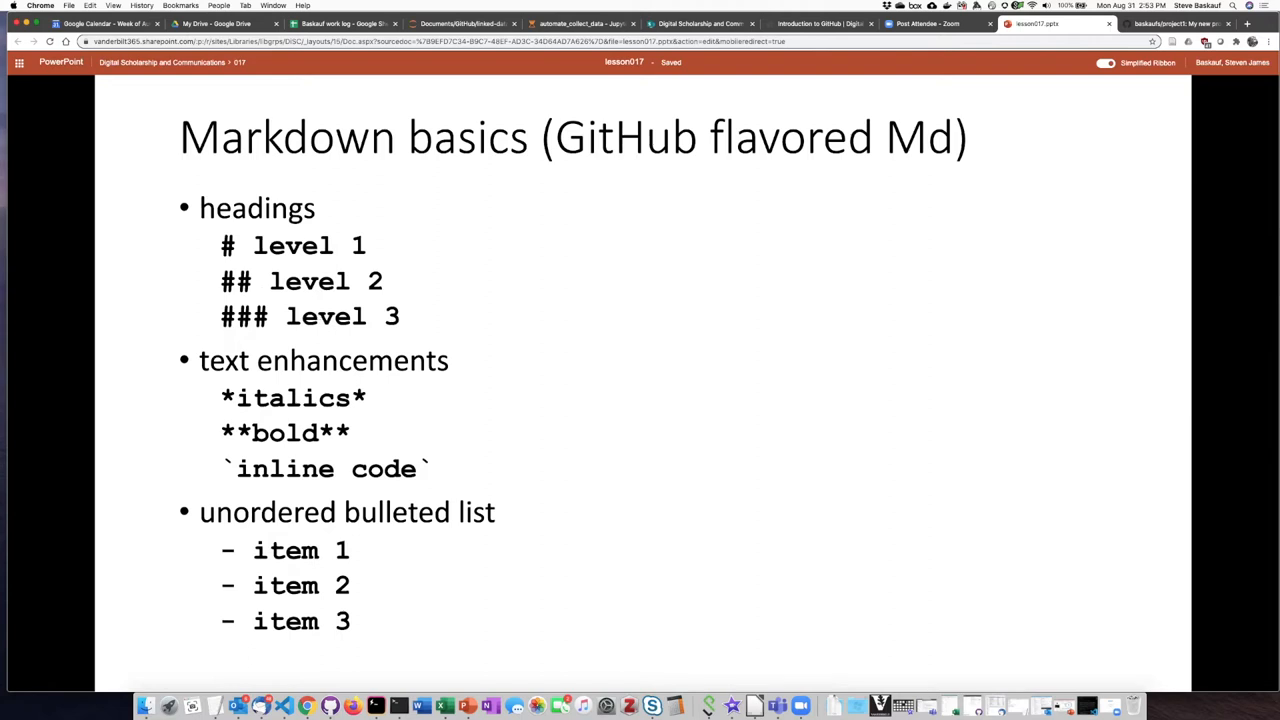
mouse_move(497, 284)
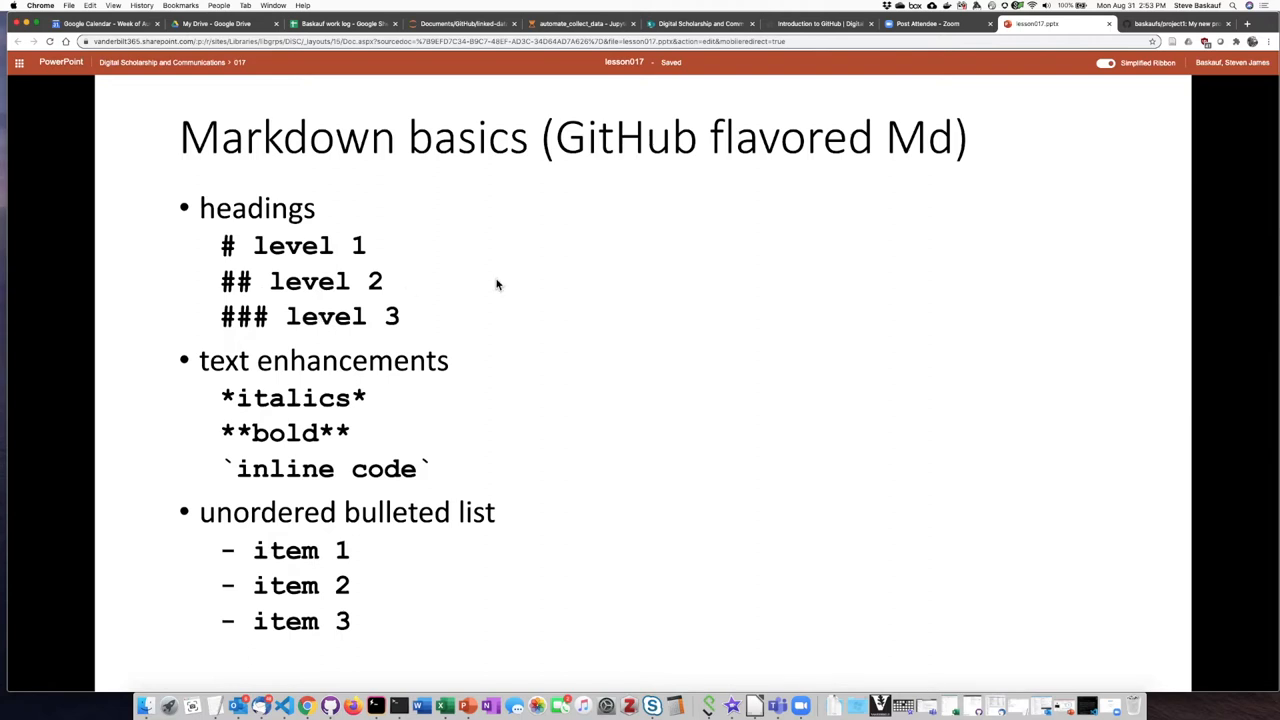
mouse_move(490, 279)
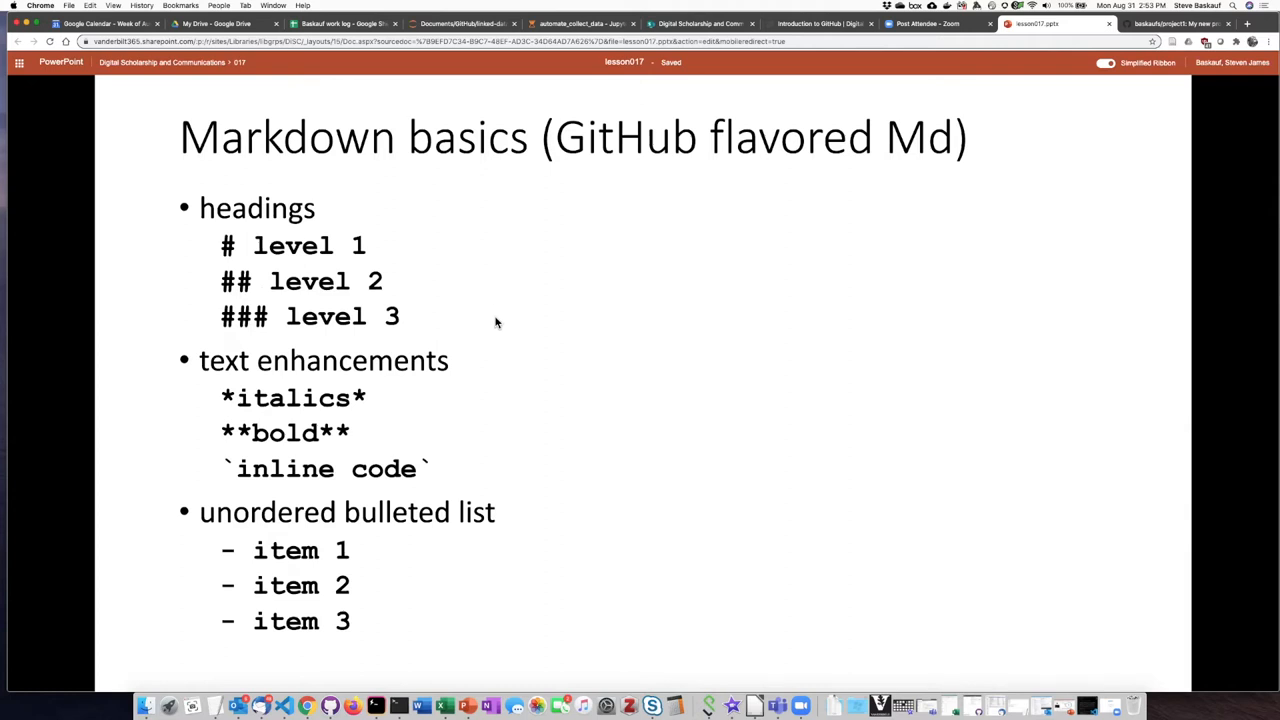
mouse_move(365, 395)
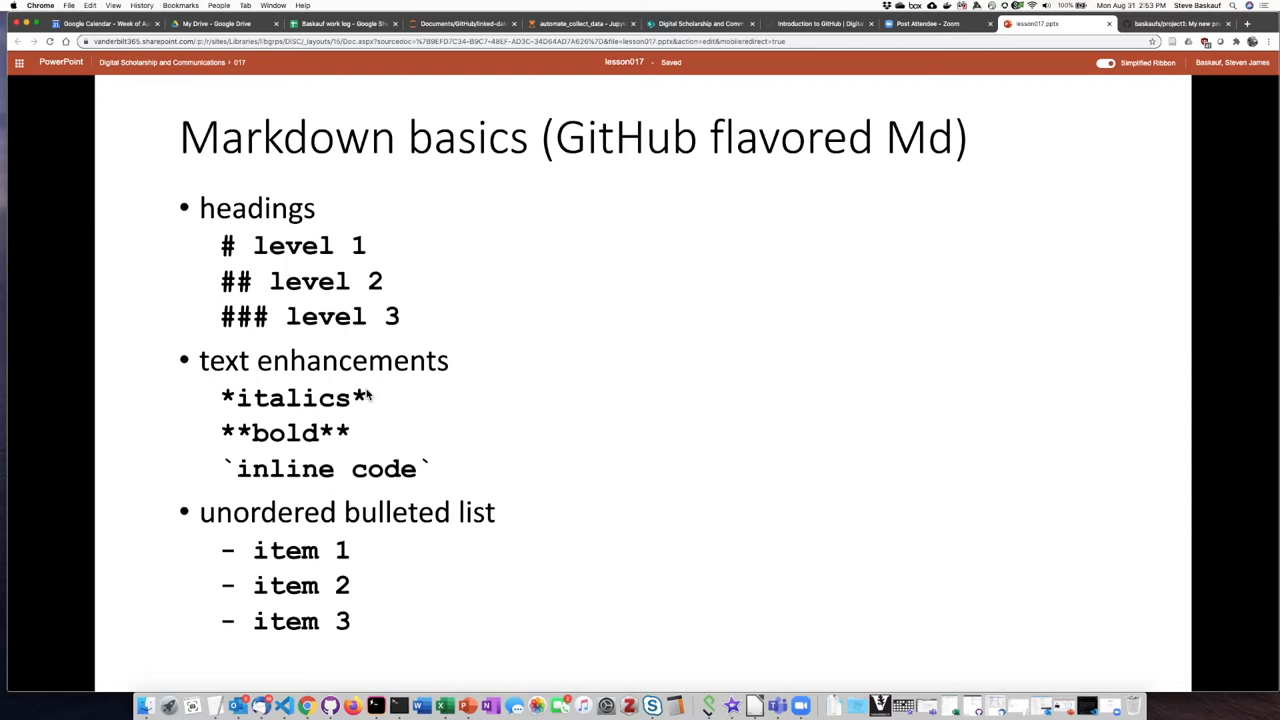
mouse_move(308, 438)
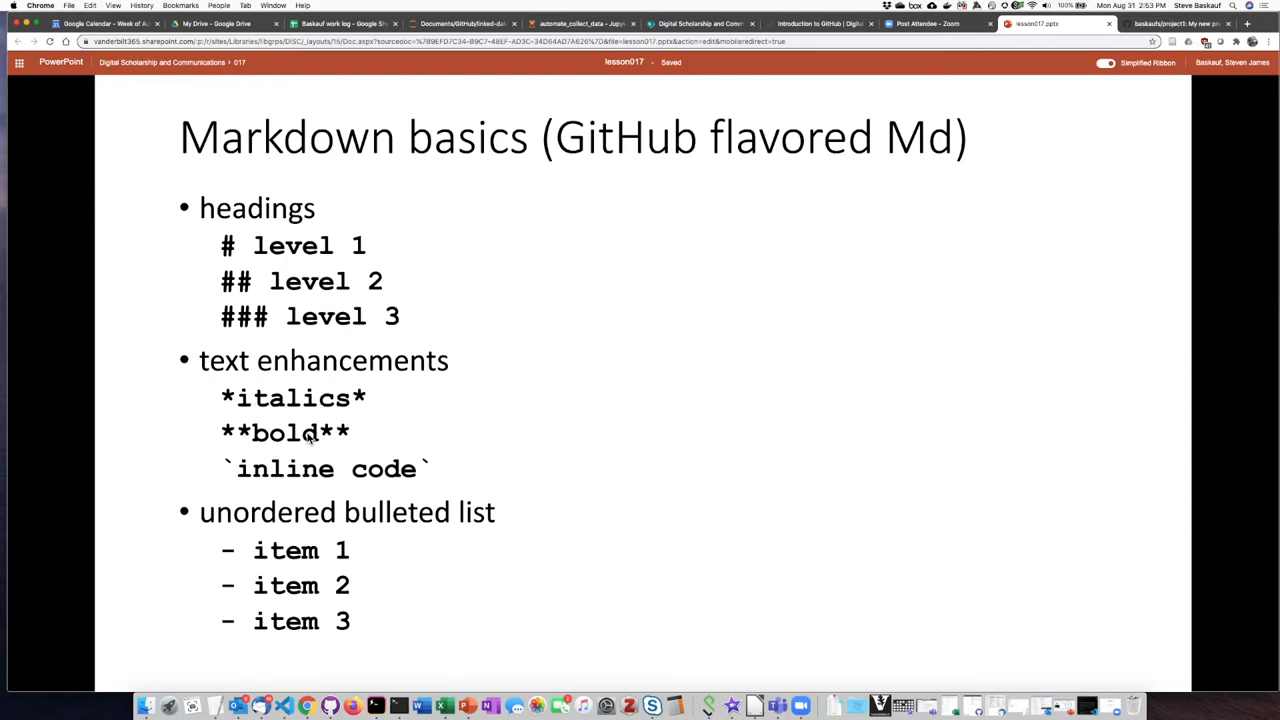
mouse_move(340, 433)
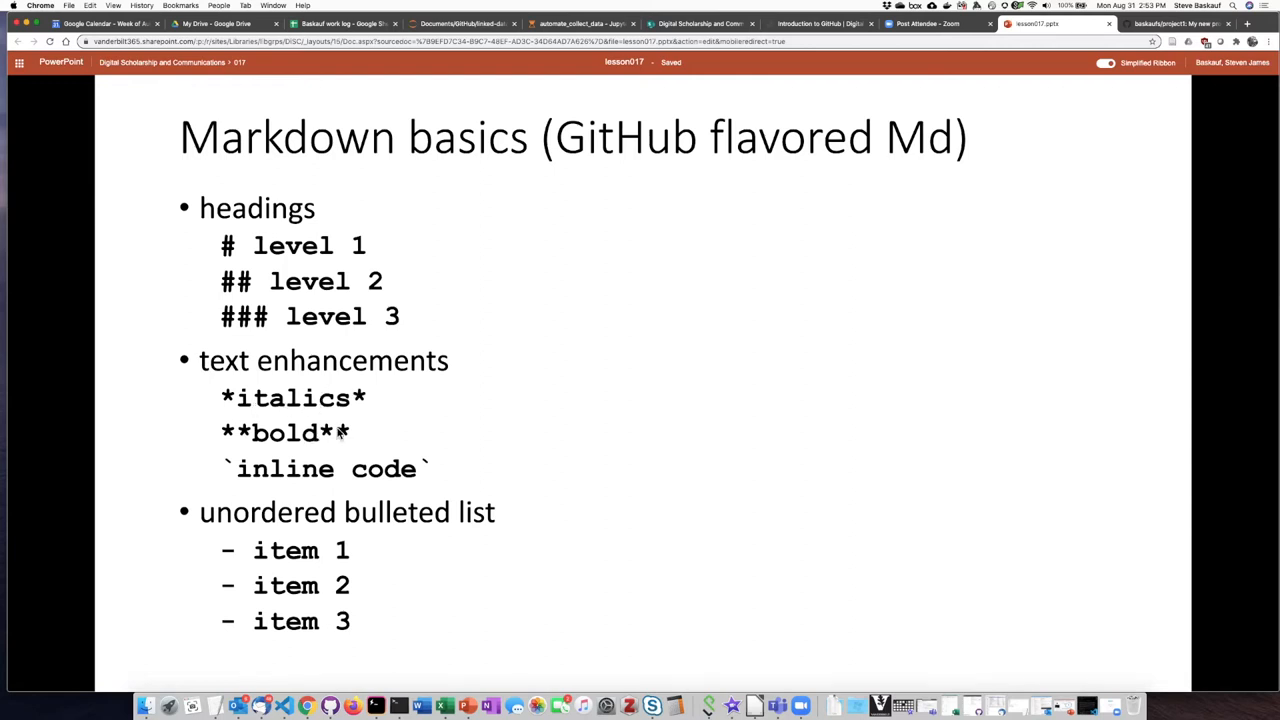
mouse_move(444, 456)
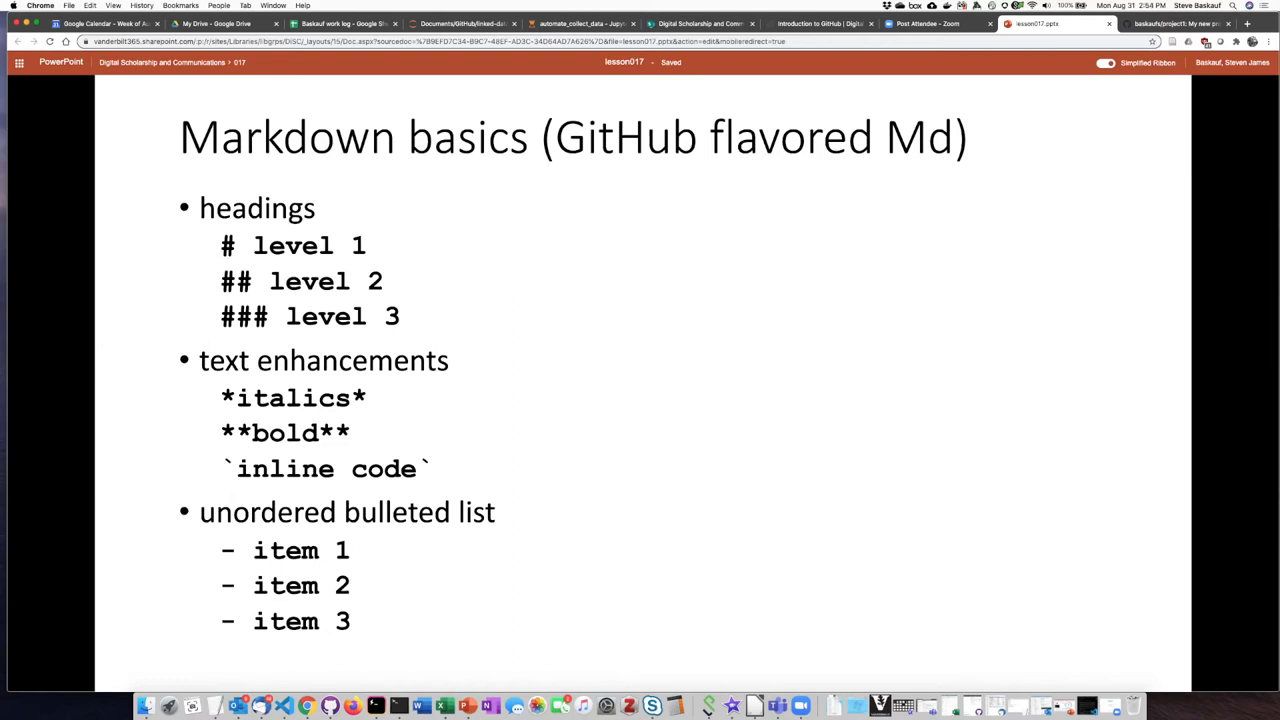
mouse_move(585, 558)
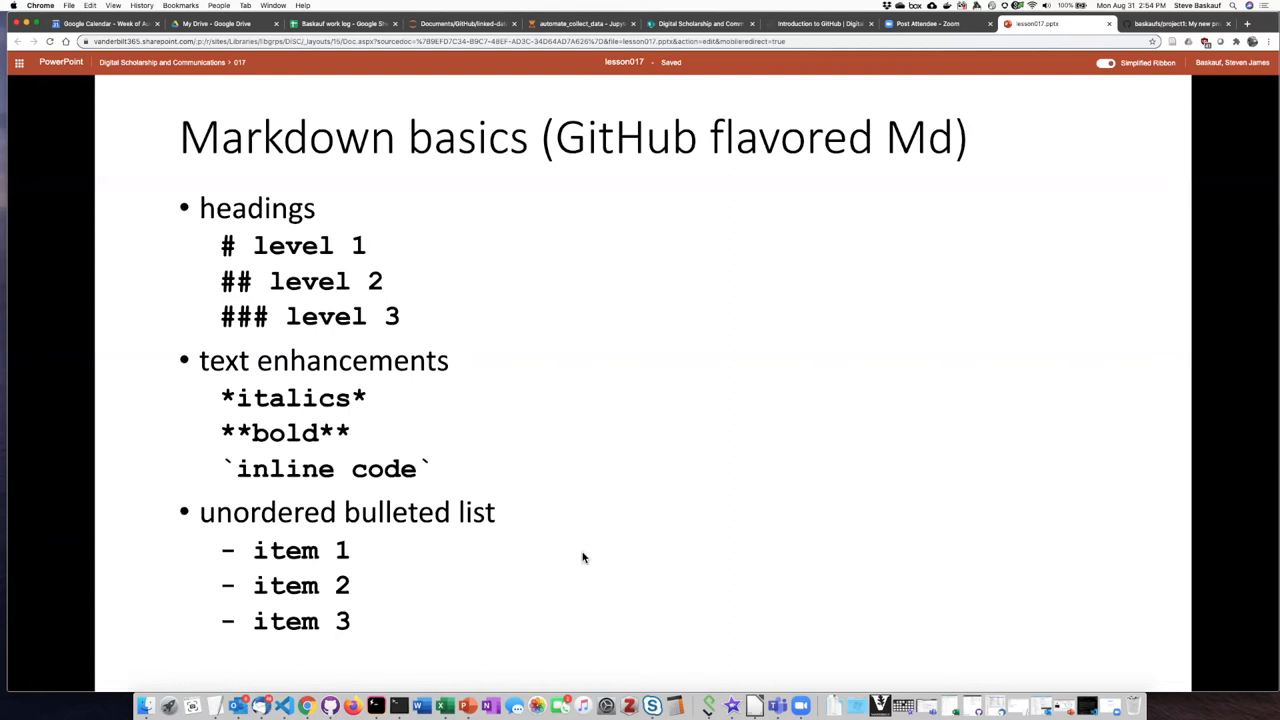
mouse_move(475, 574)
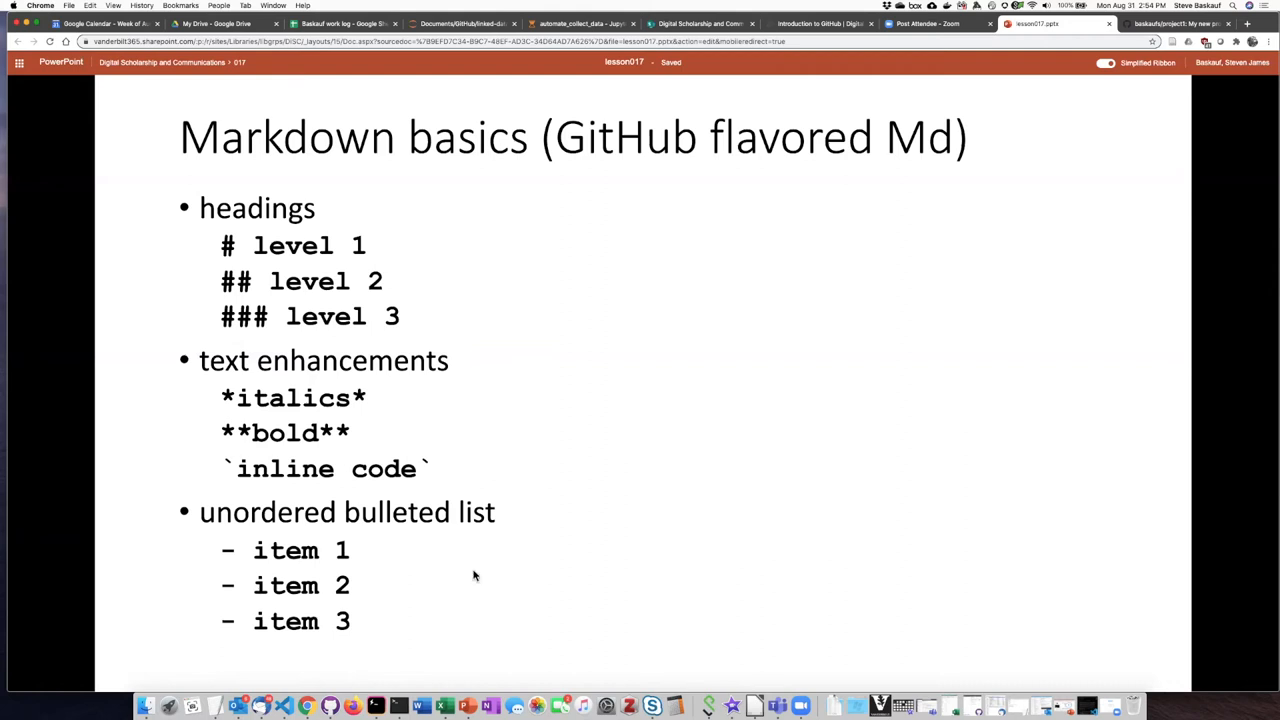
mouse_move(760, 484)
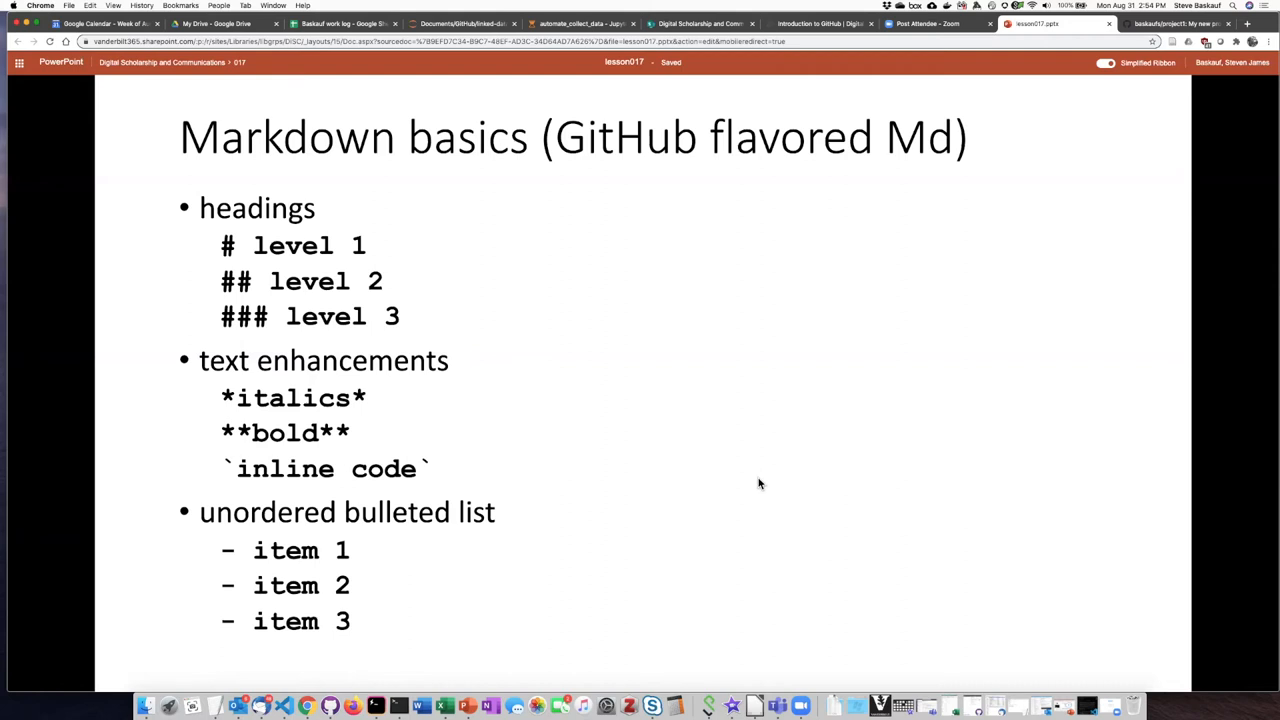
mouse_move(742, 488)
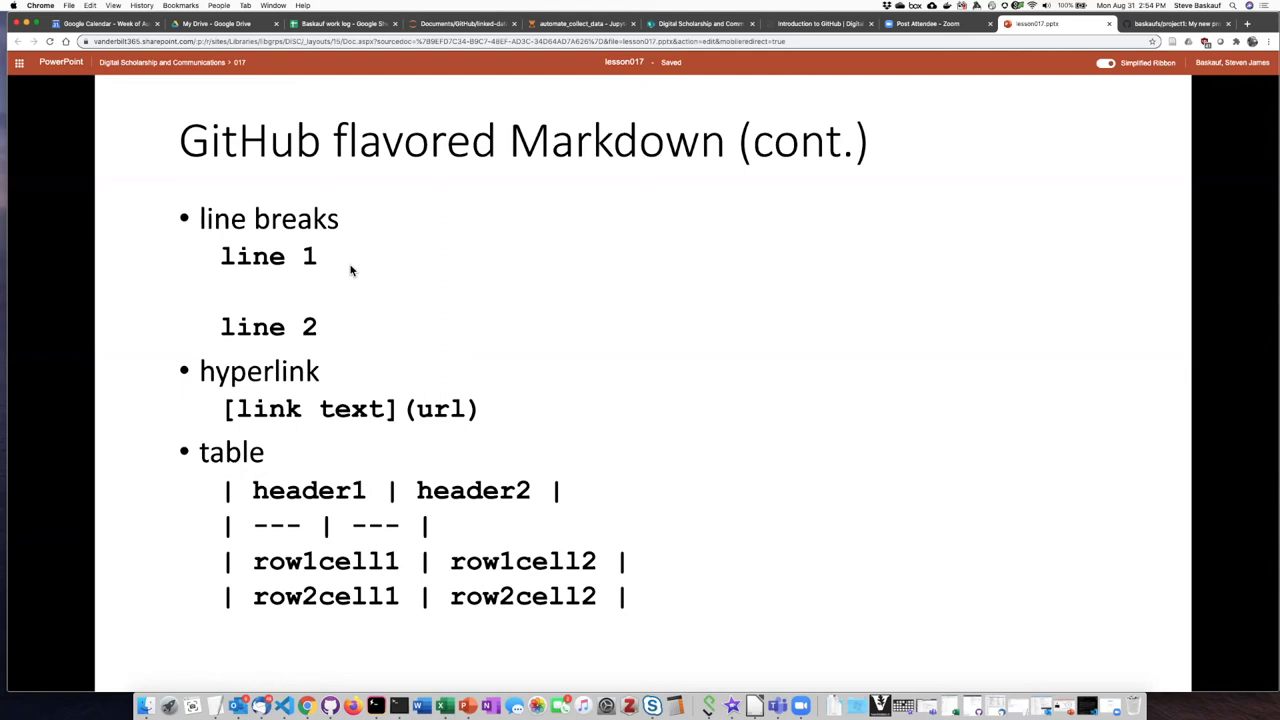
mouse_move(343, 255)
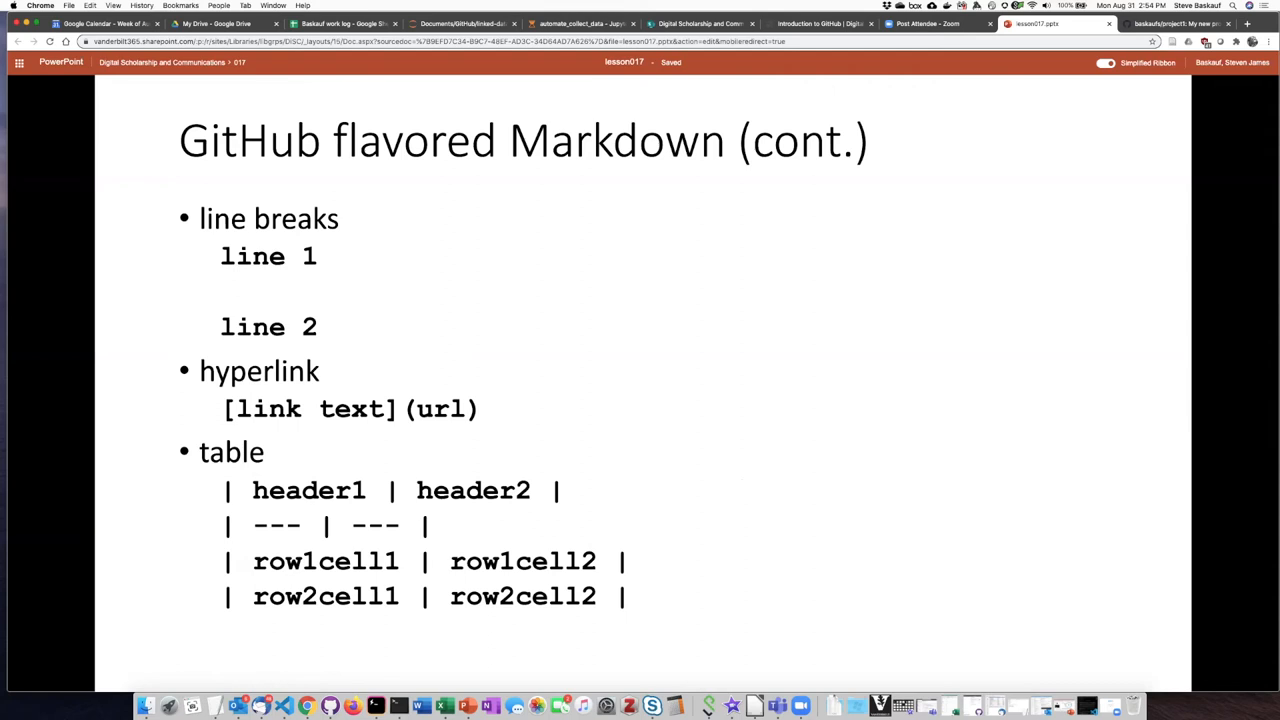
mouse_move(428, 262)
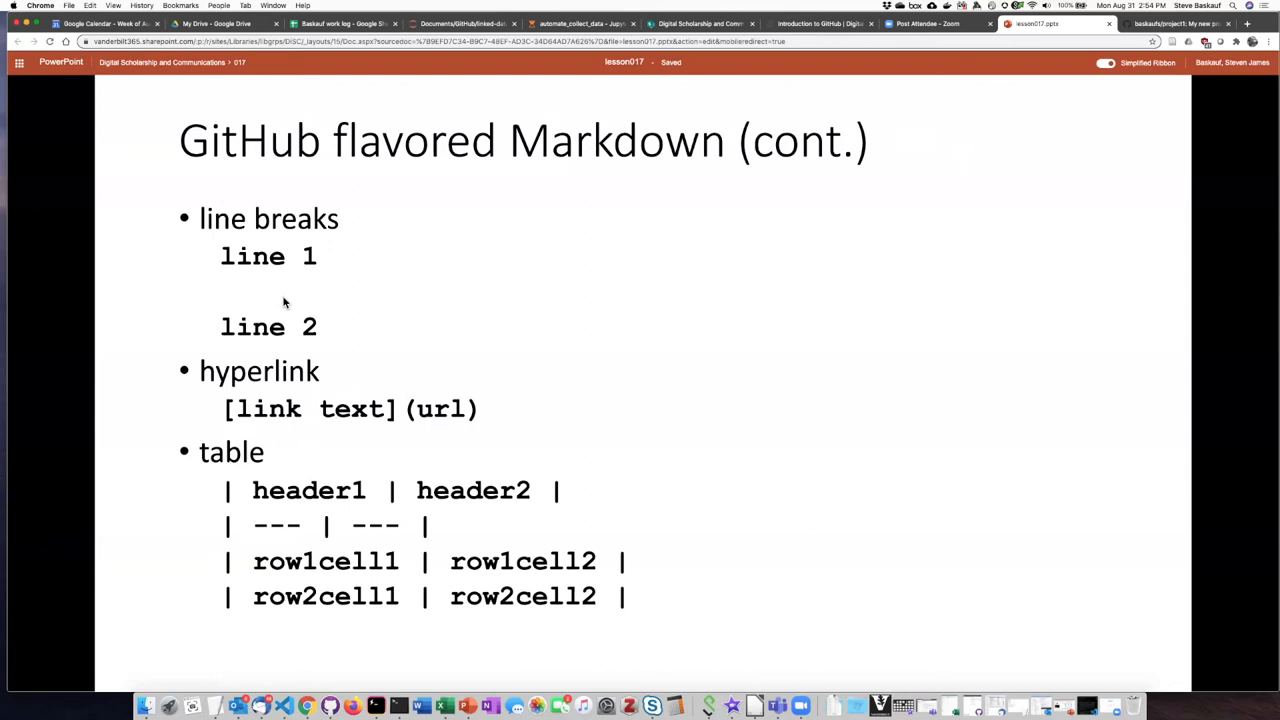
mouse_move(284, 302)
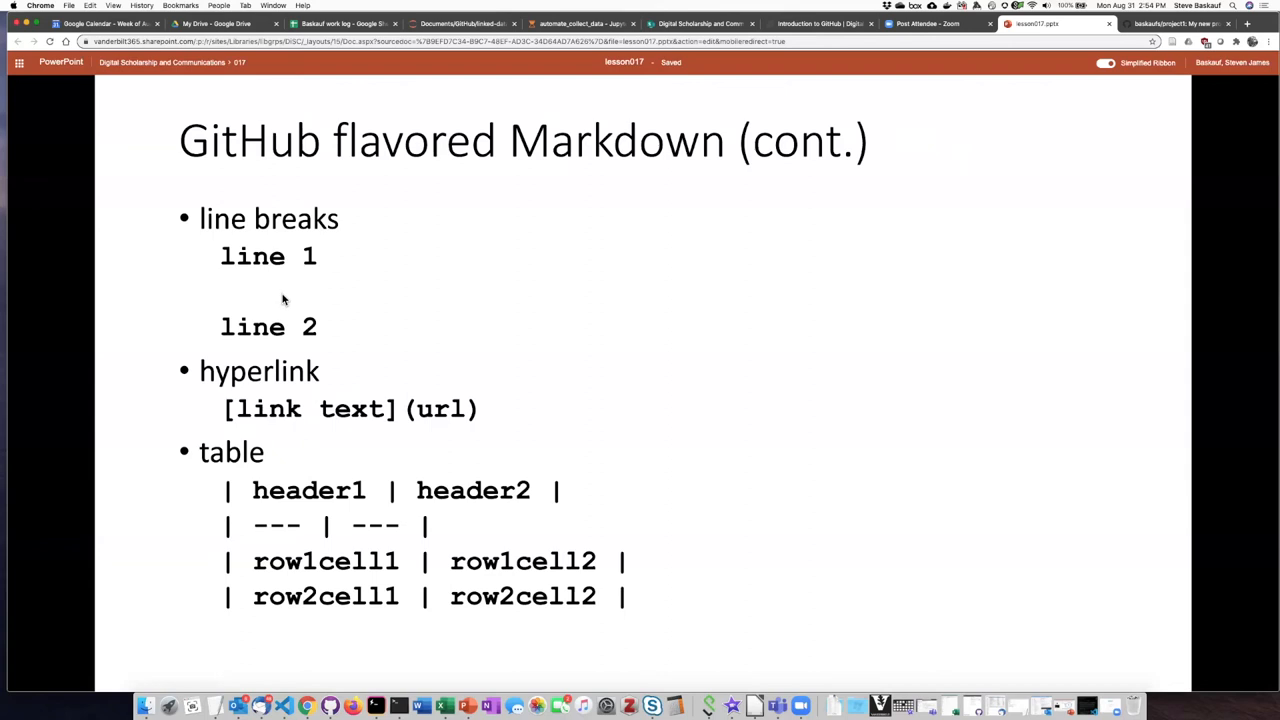
mouse_move(300, 307)
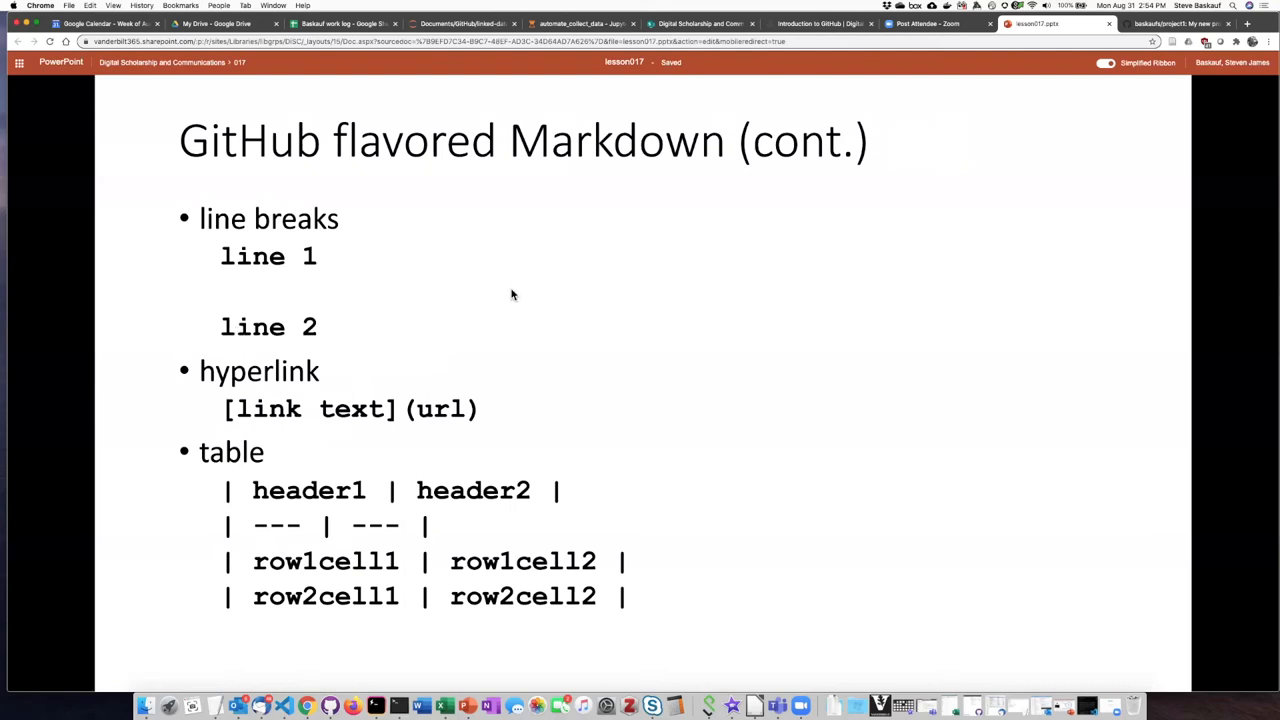
mouse_move(391, 426)
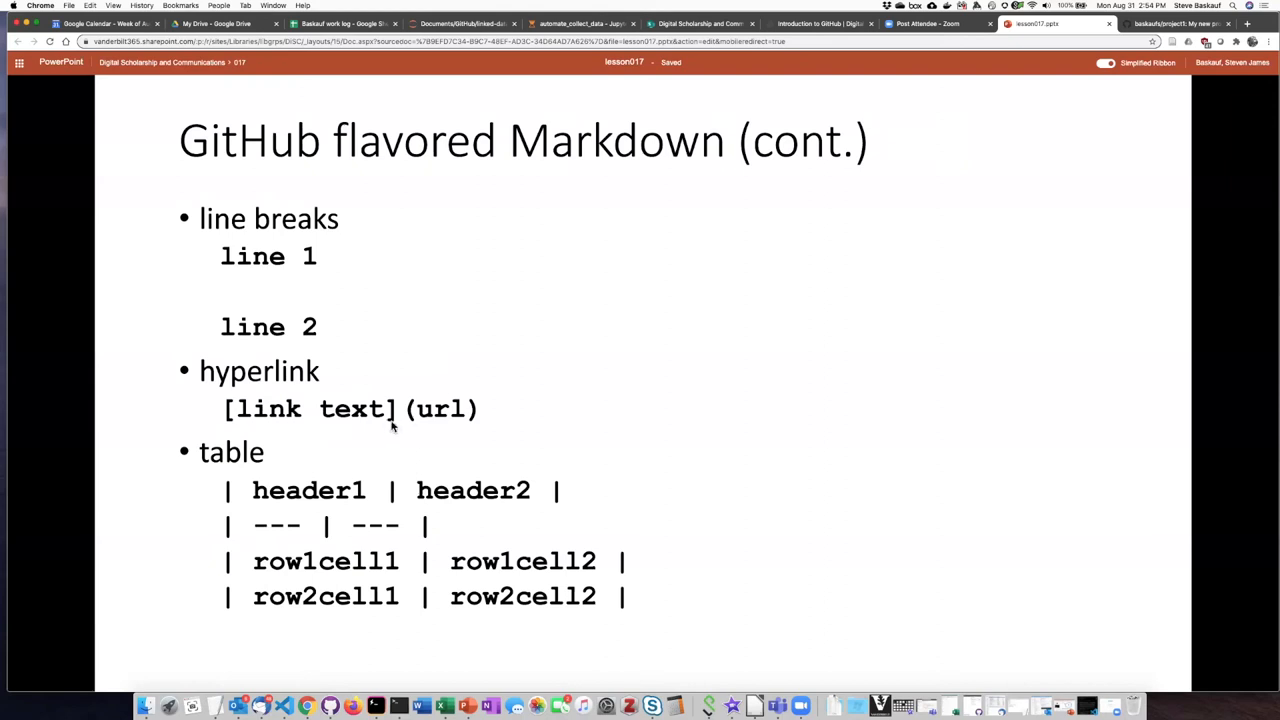
mouse_move(345, 425)
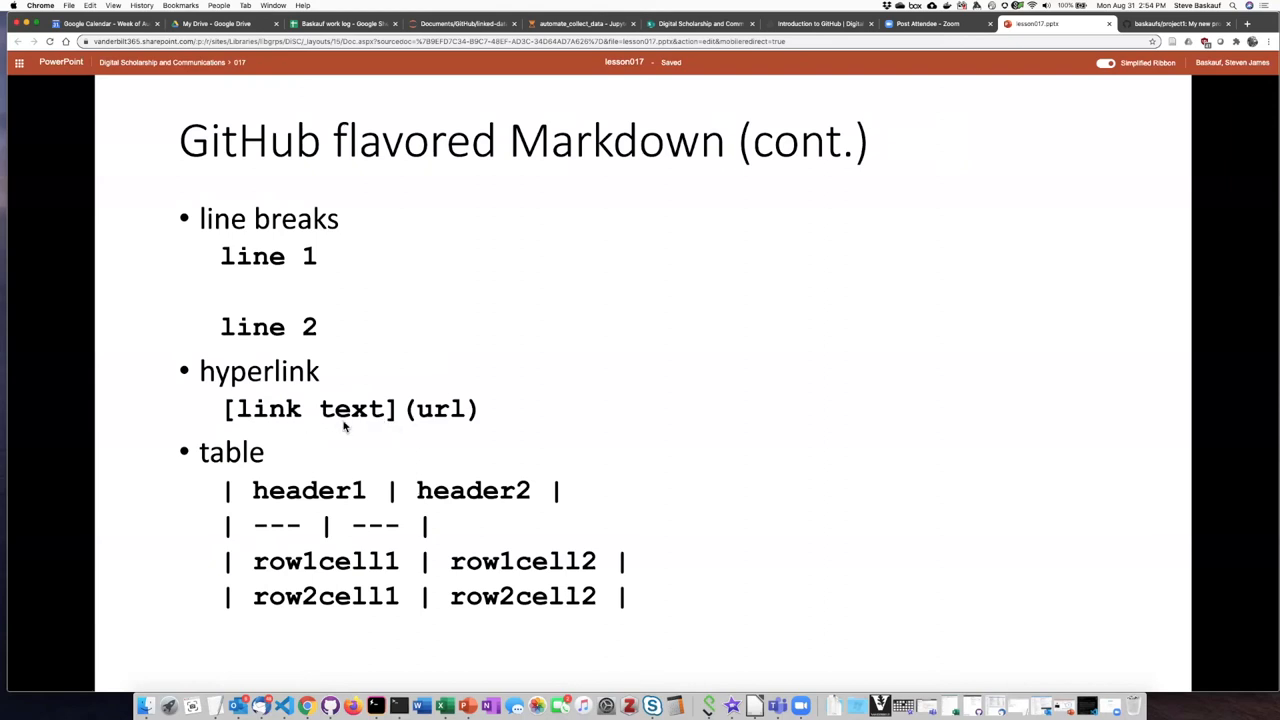
mouse_move(390, 413)
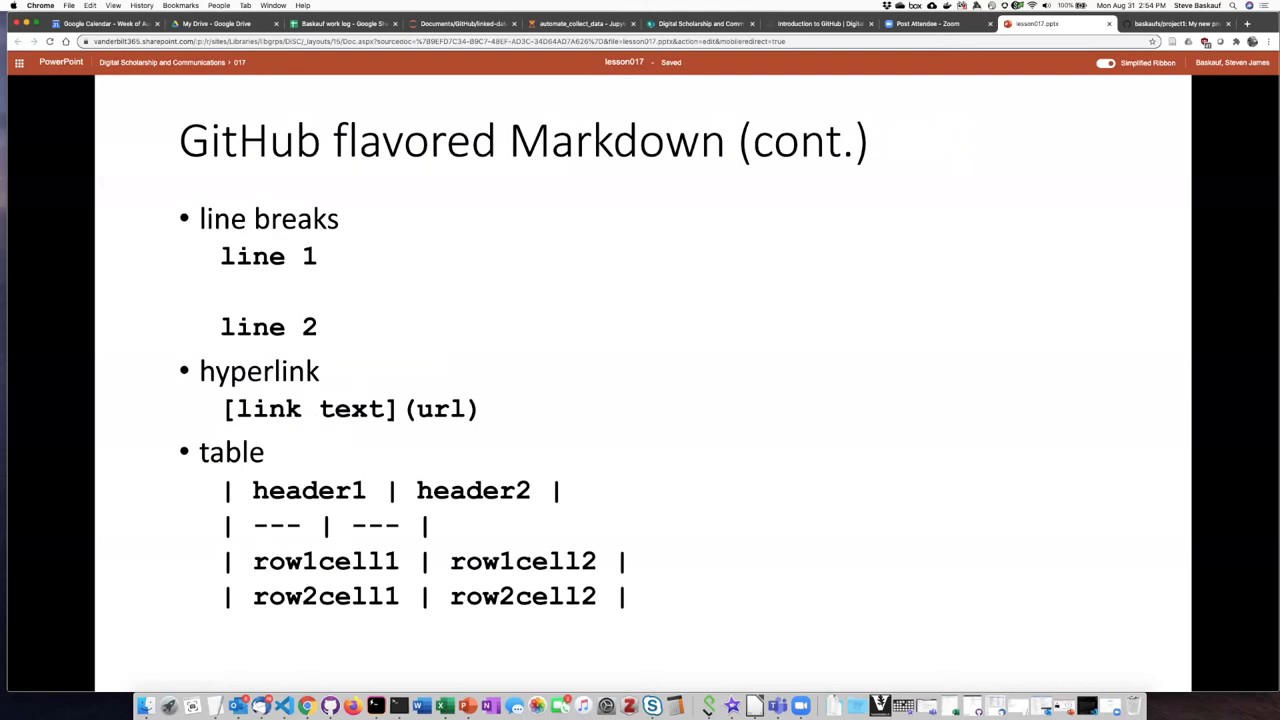
mouse_move(457, 417)
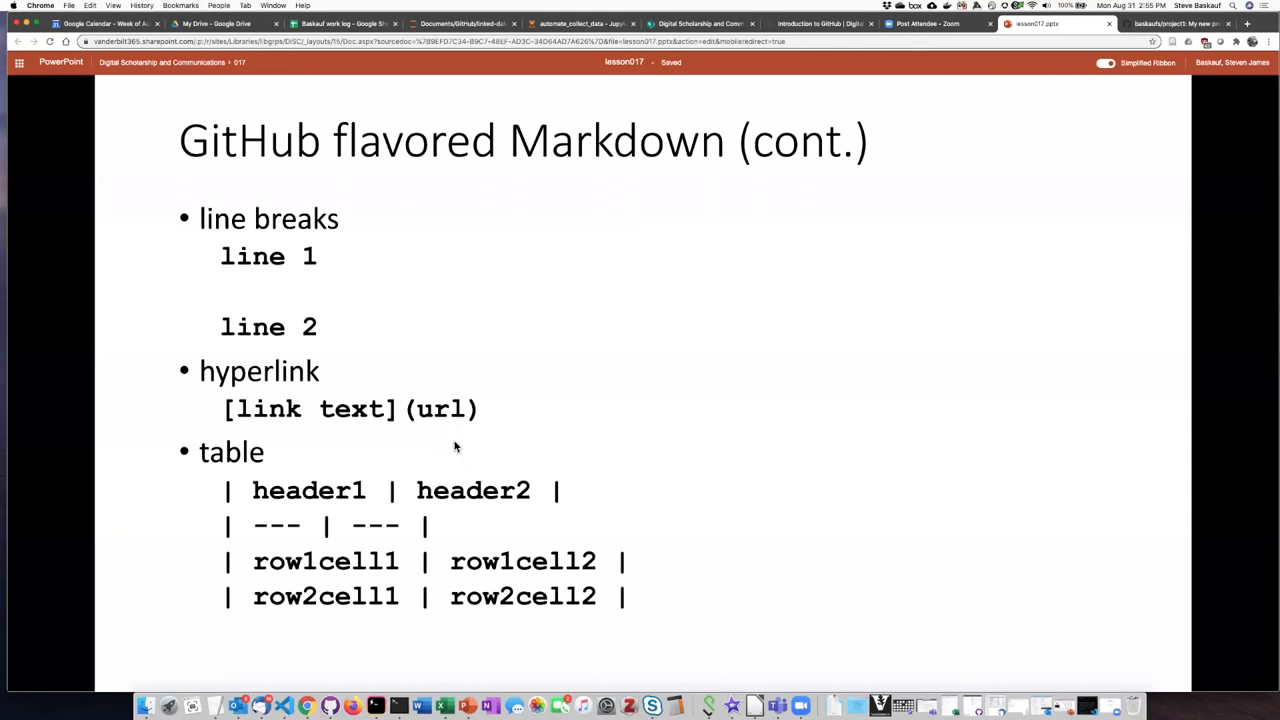
mouse_move(396, 502)
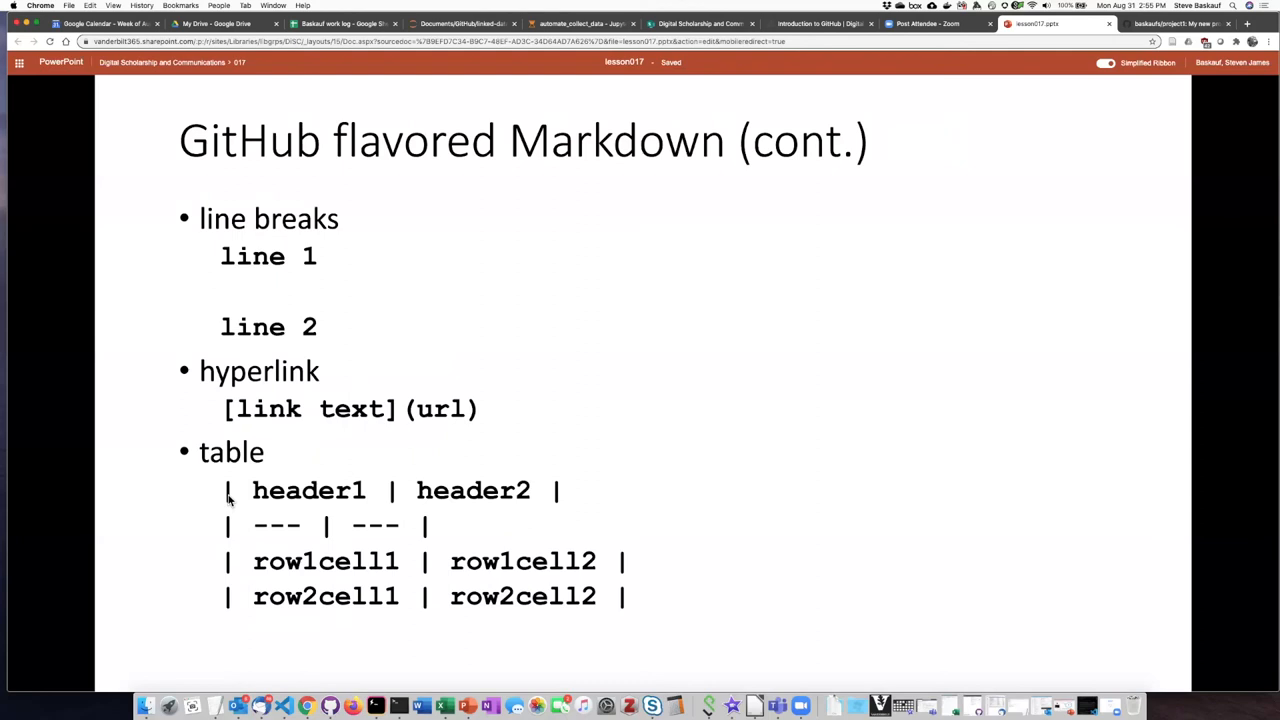
mouse_move(285, 497)
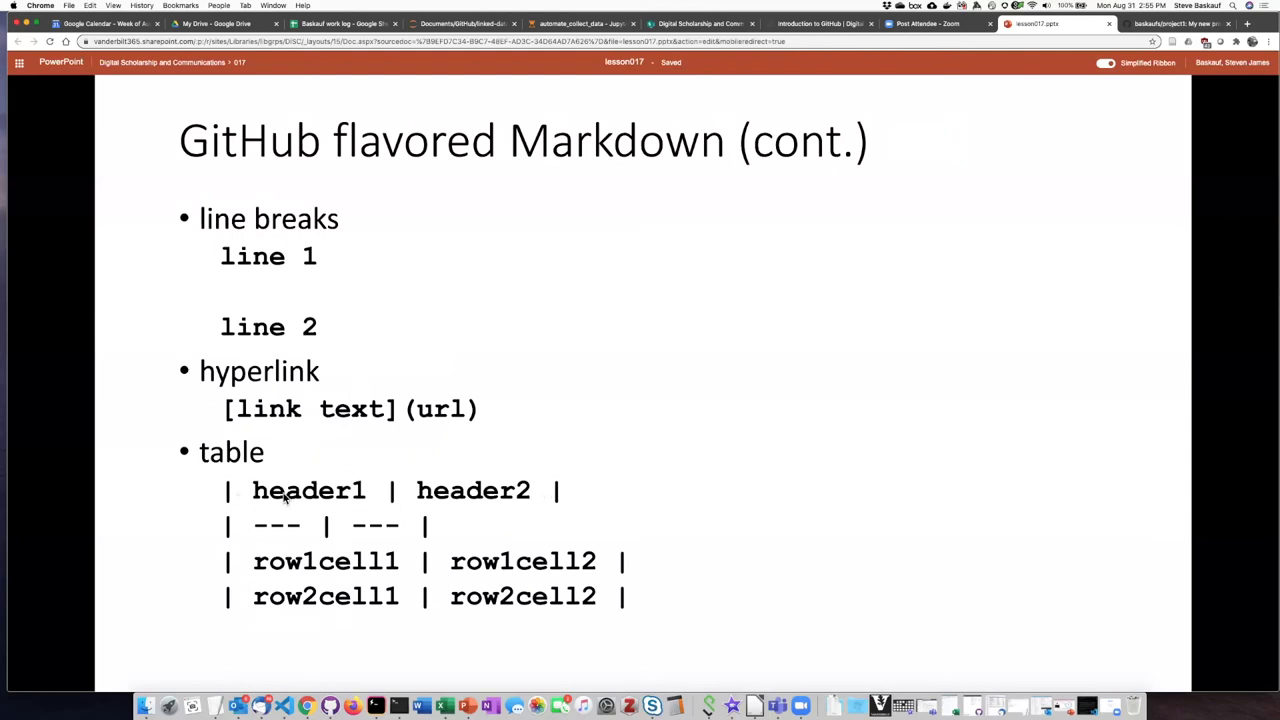
mouse_move(490, 497)
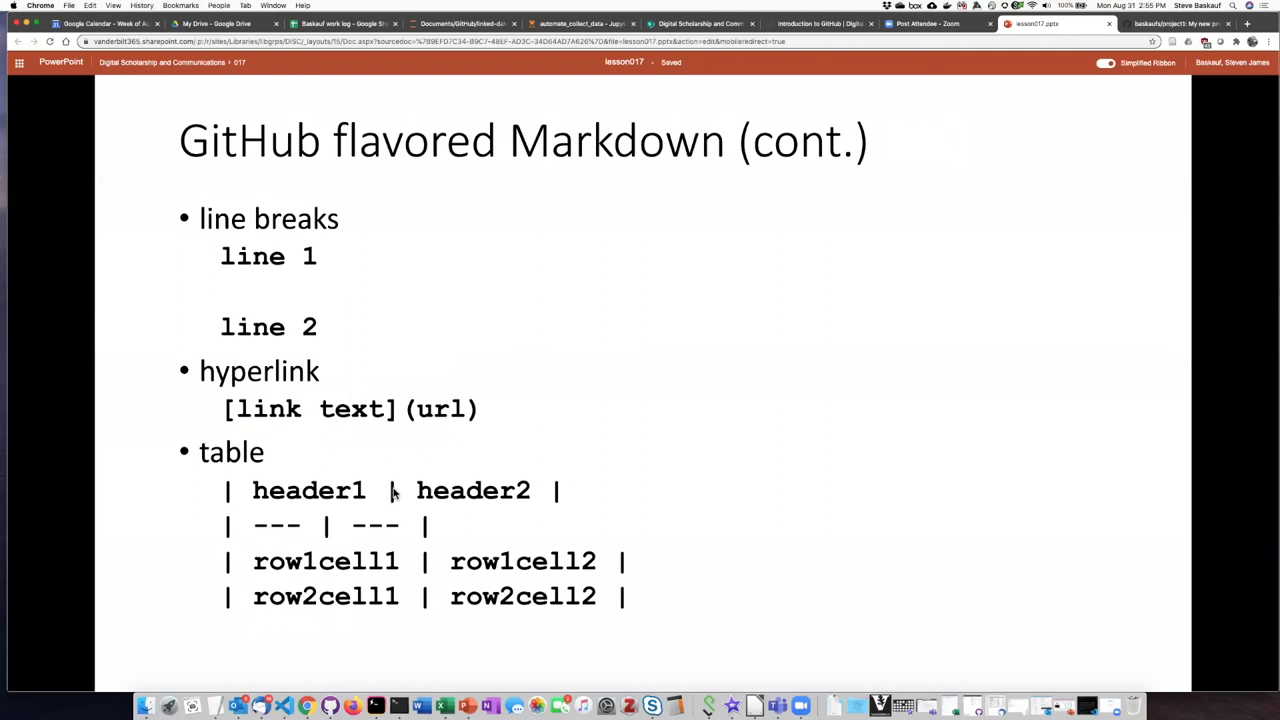
mouse_move(226, 510)
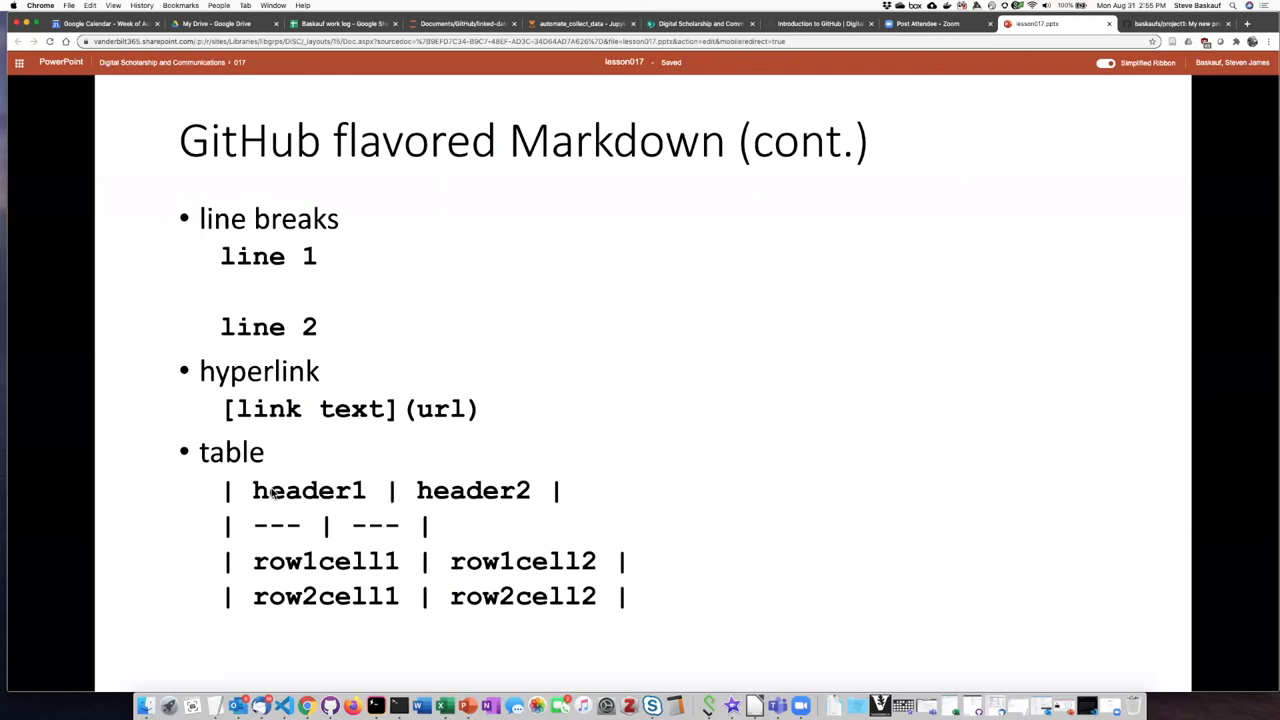
mouse_move(472, 492)
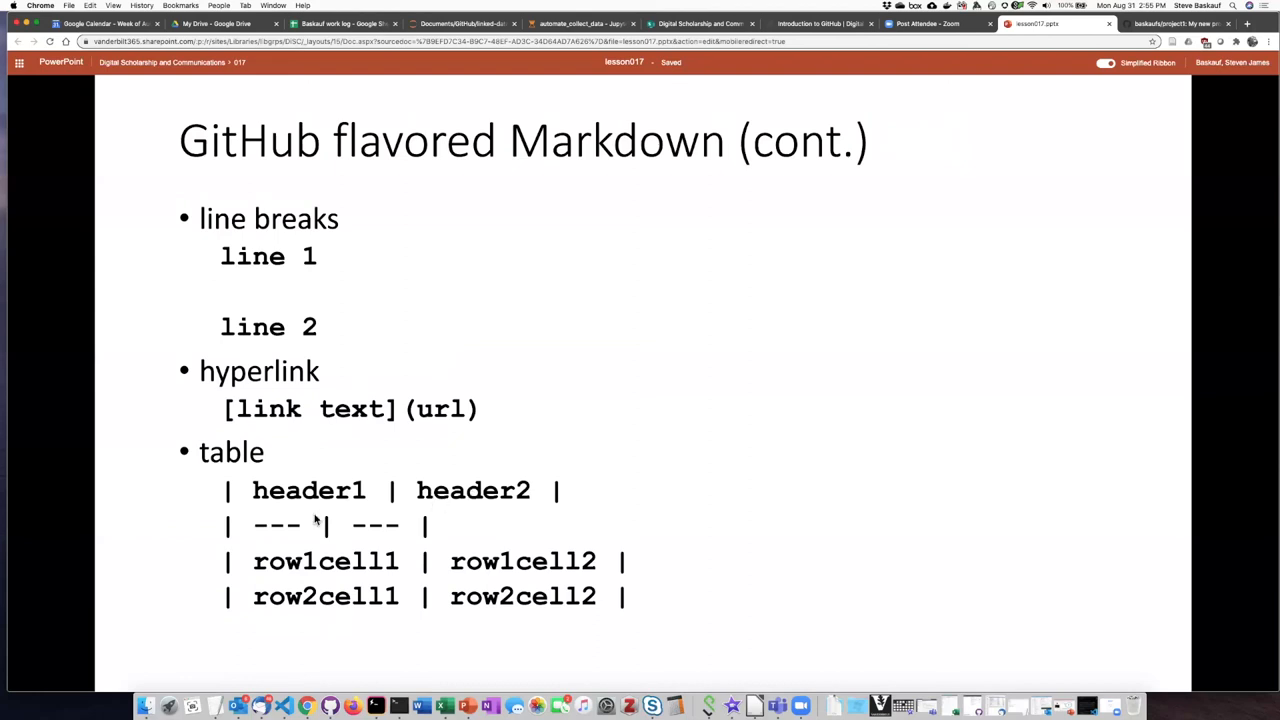
mouse_move(388, 524)
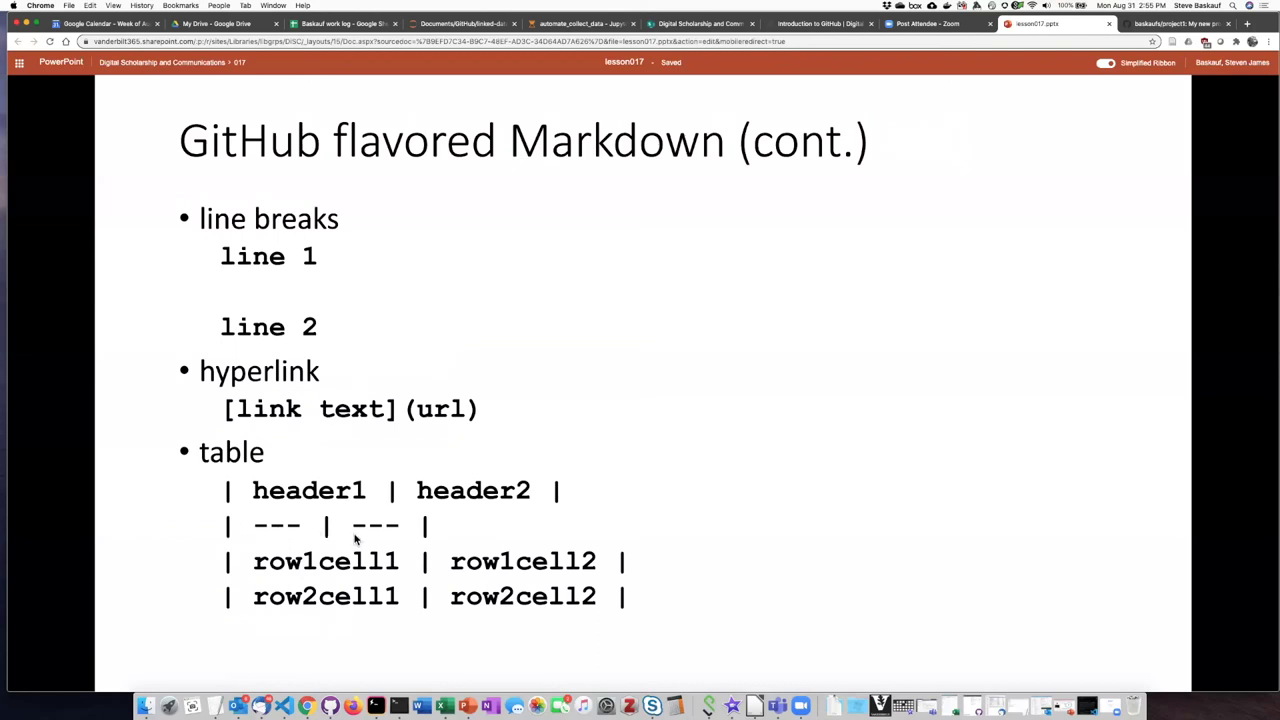
mouse_move(407, 530)
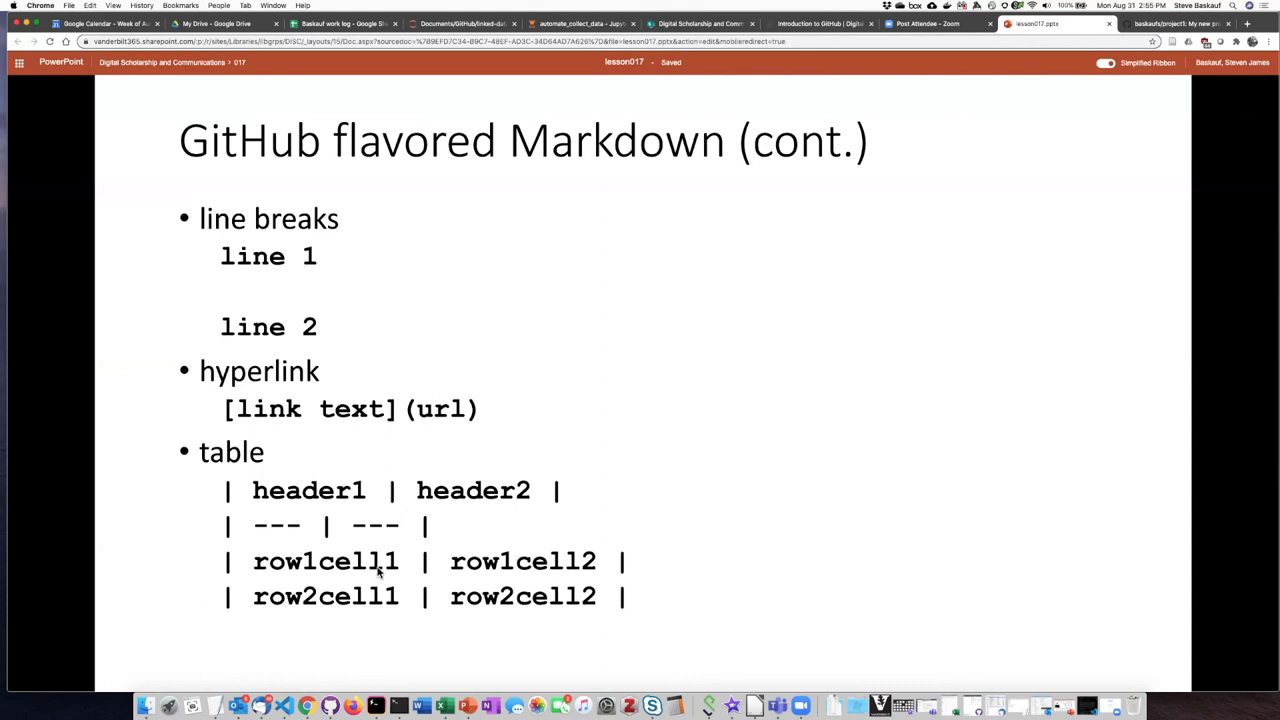
mouse_move(270, 570)
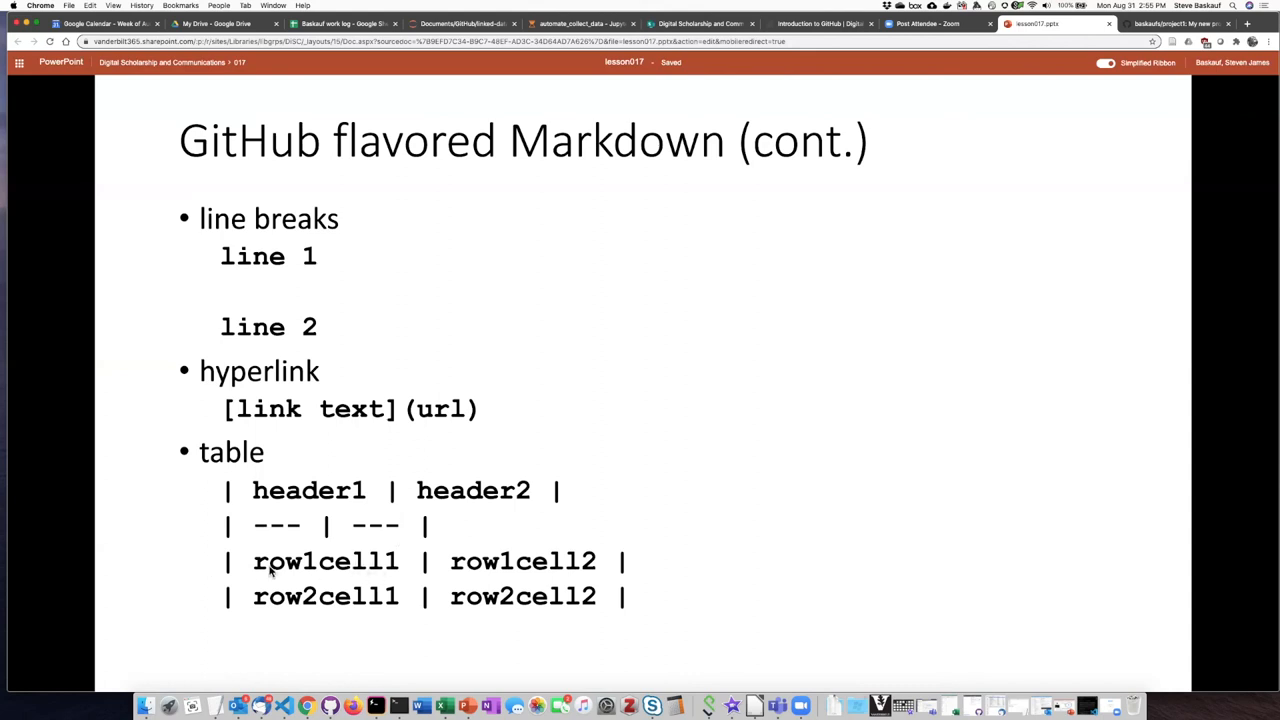
mouse_move(475, 567)
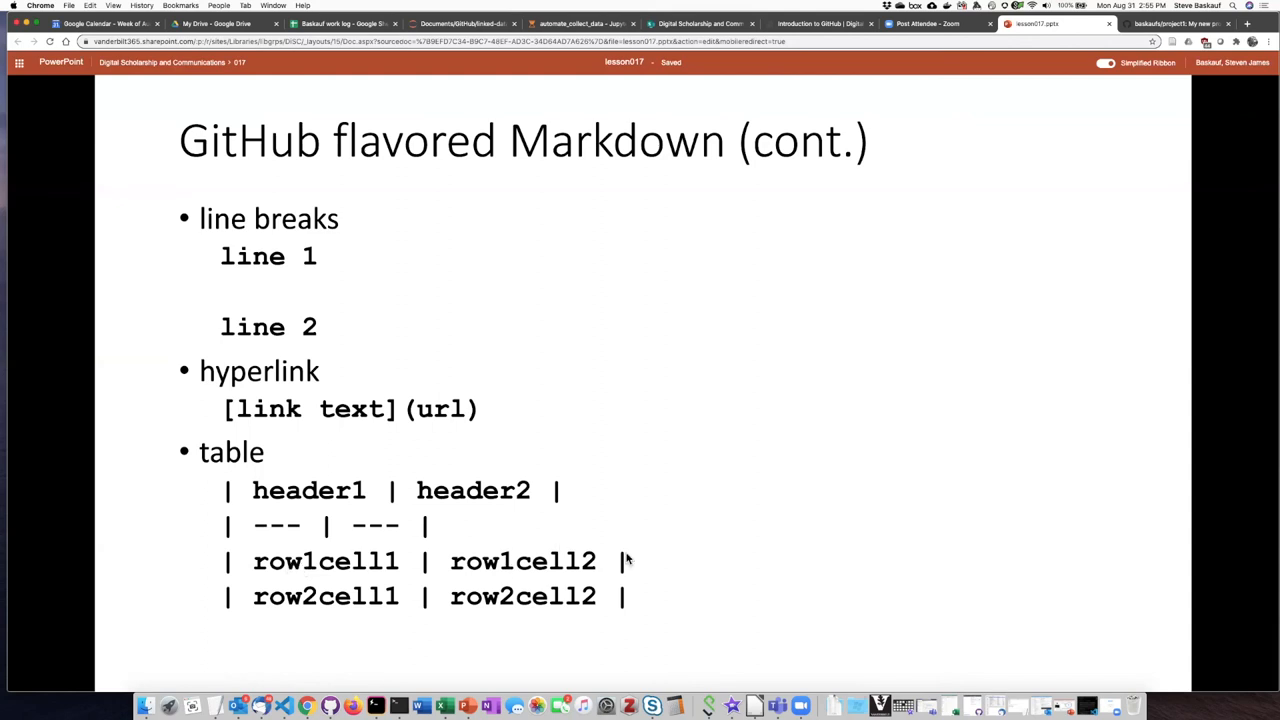
mouse_move(476, 573)
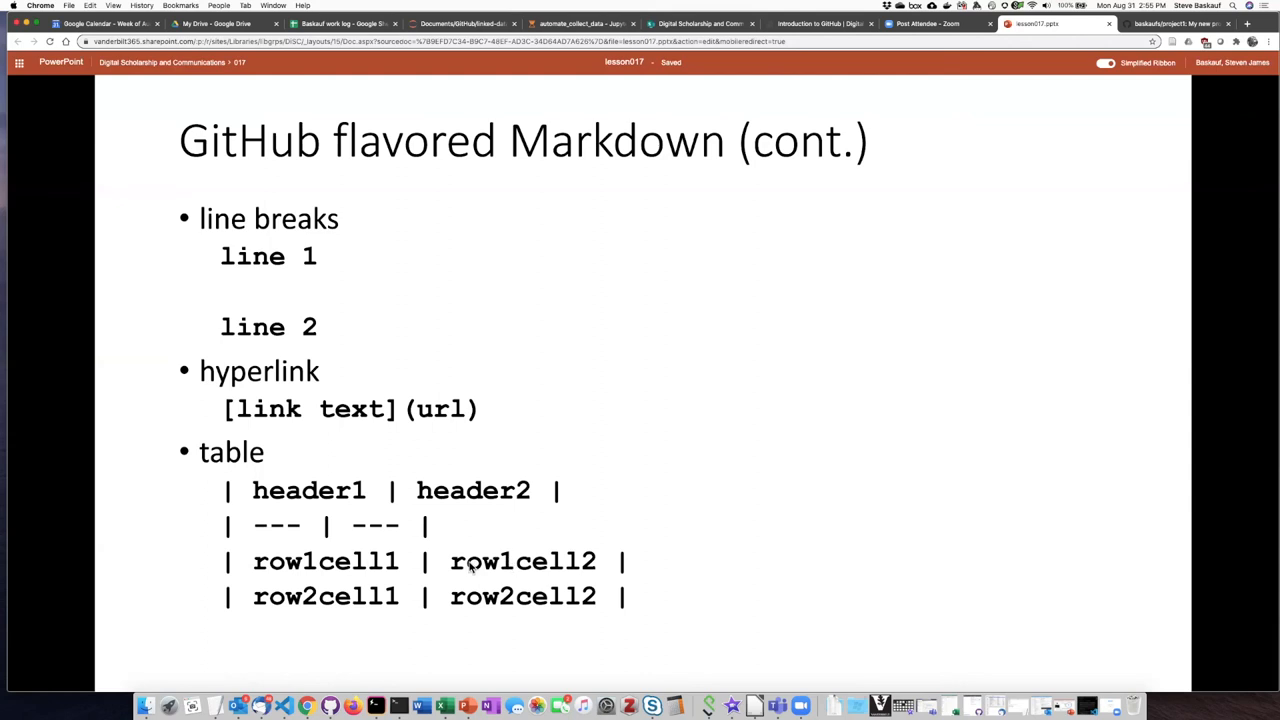
mouse_move(555, 557)
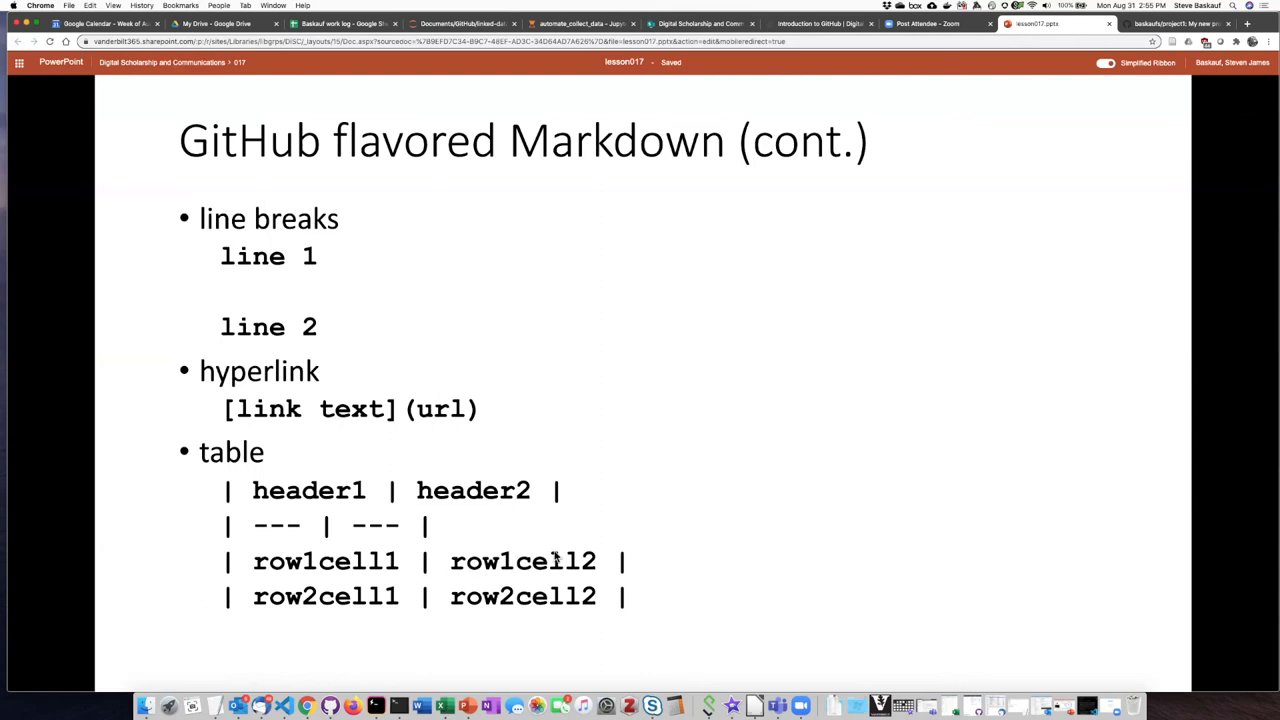